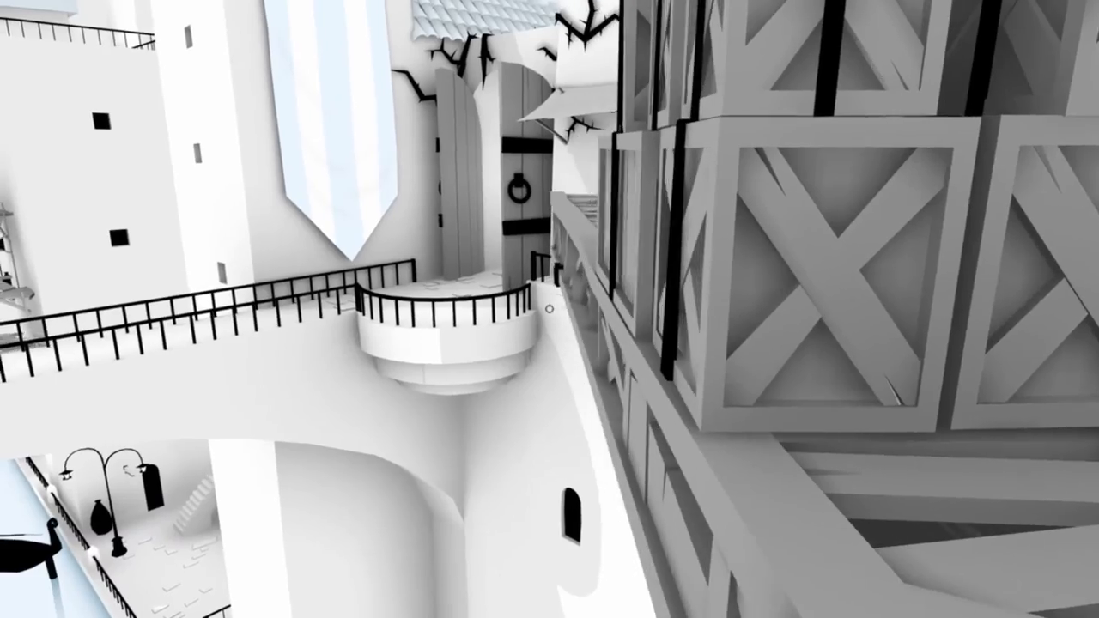
{"action": "mouse_move", "coordinate": [550, 309]}
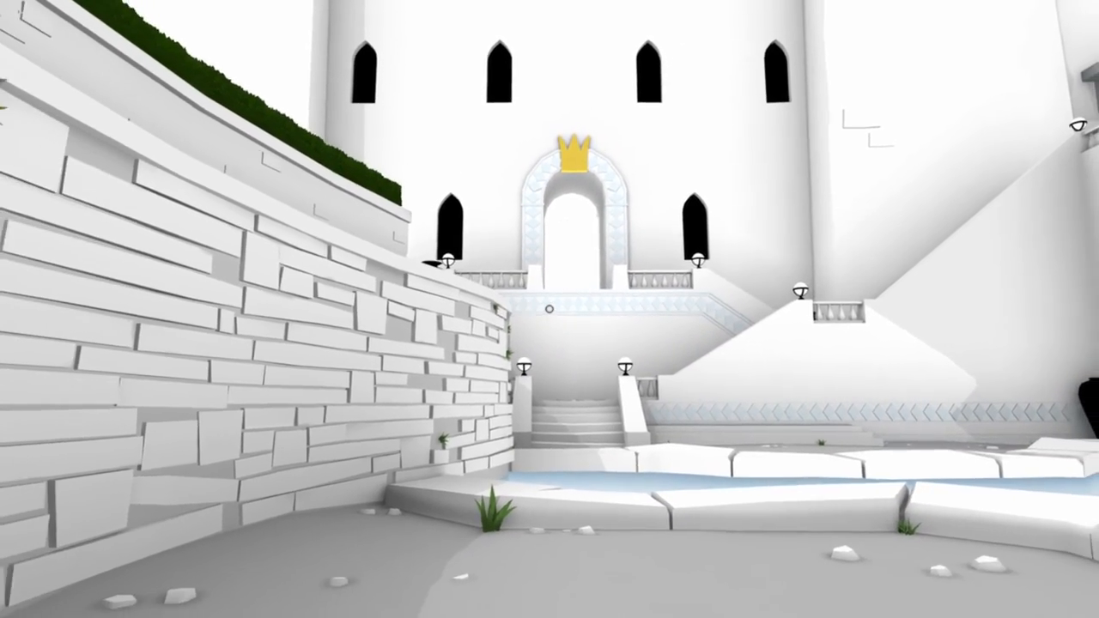
{"action": "mouse_move", "coordinate": [550, 309]}
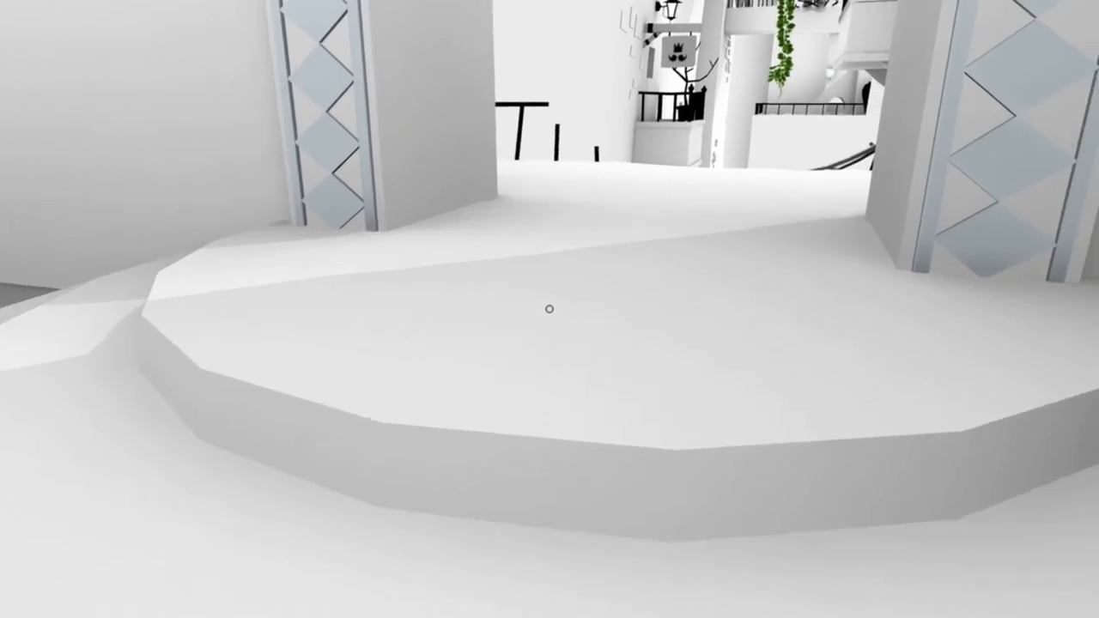